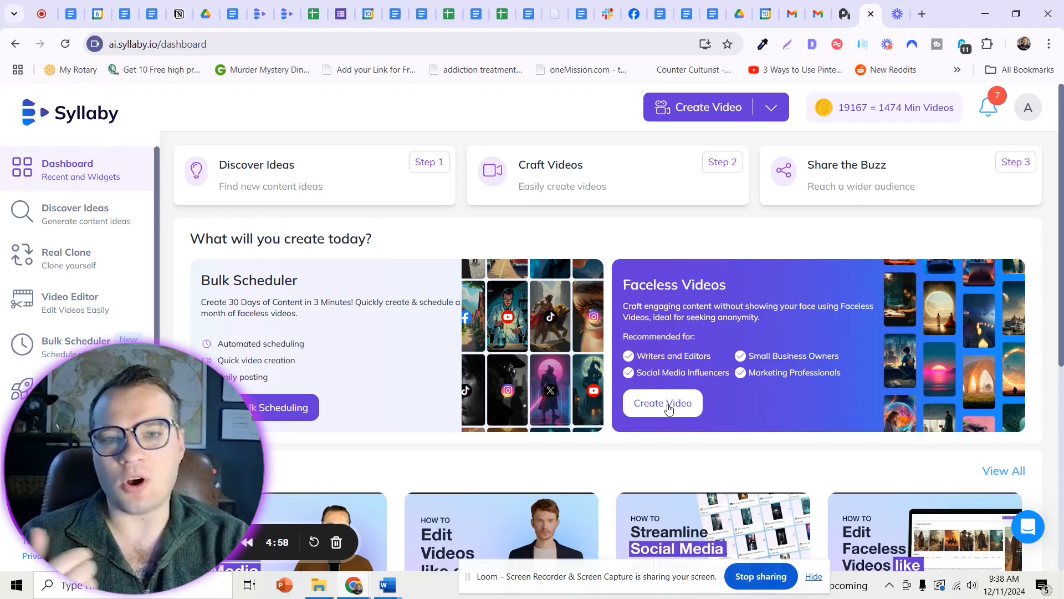
Search content ideas for 'ancient Rome' and start a video from 'what does ancient rome eat'.
{"action": "left_click", "coordinate": [75, 214]}
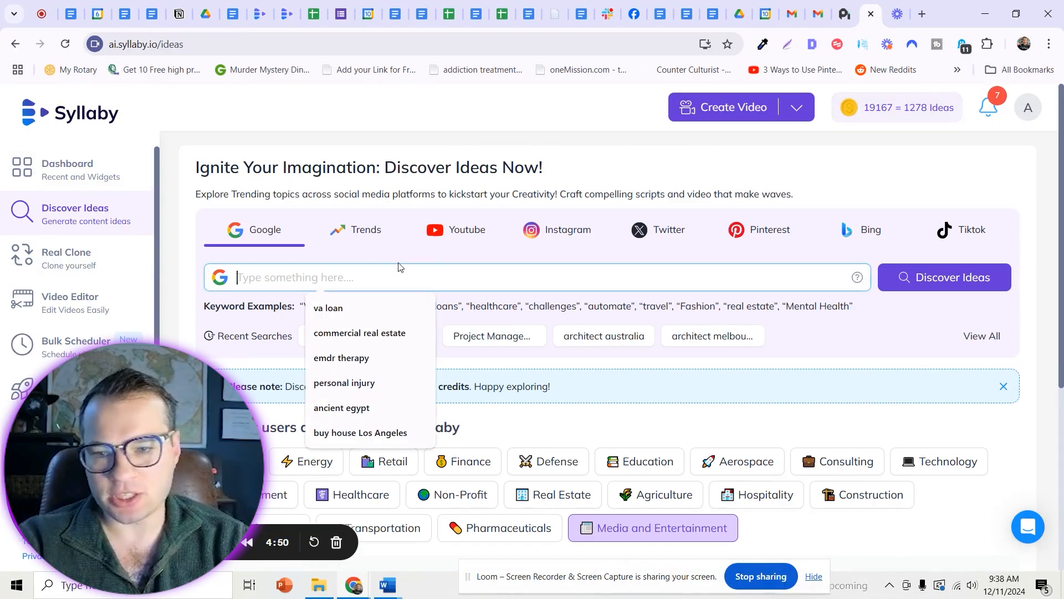
{"action": "type", "text": "ancient Rome"}
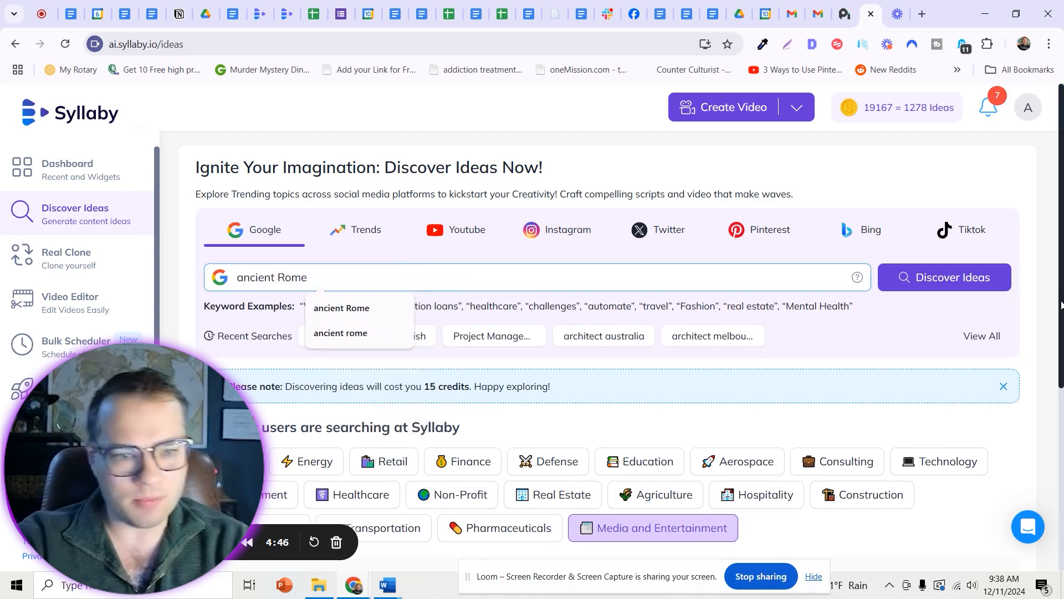
{"action": "left_click", "coordinate": [944, 277]}
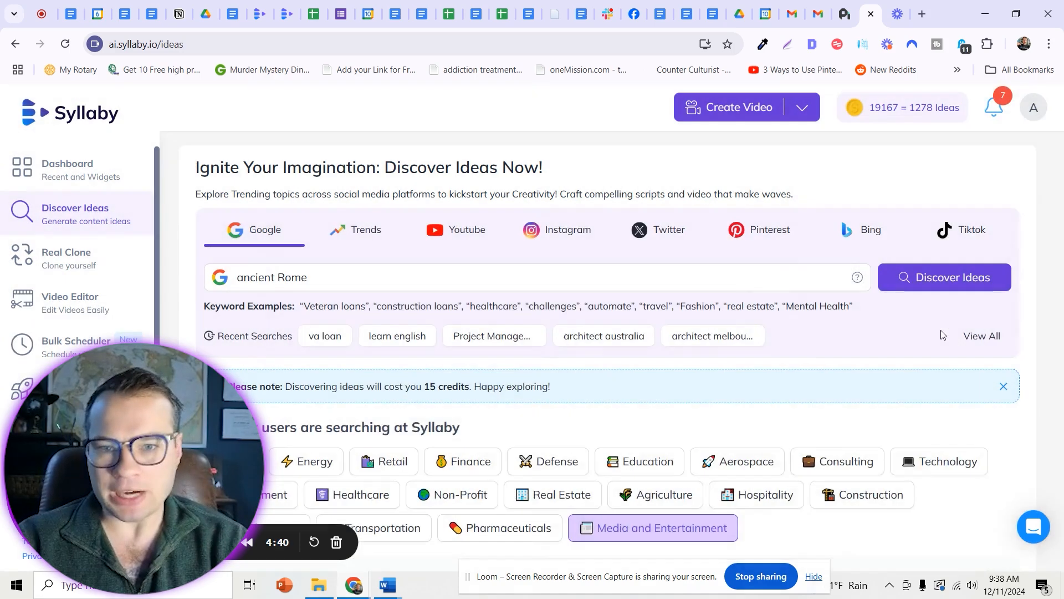
{"action": "left_click", "coordinate": [945, 277]}
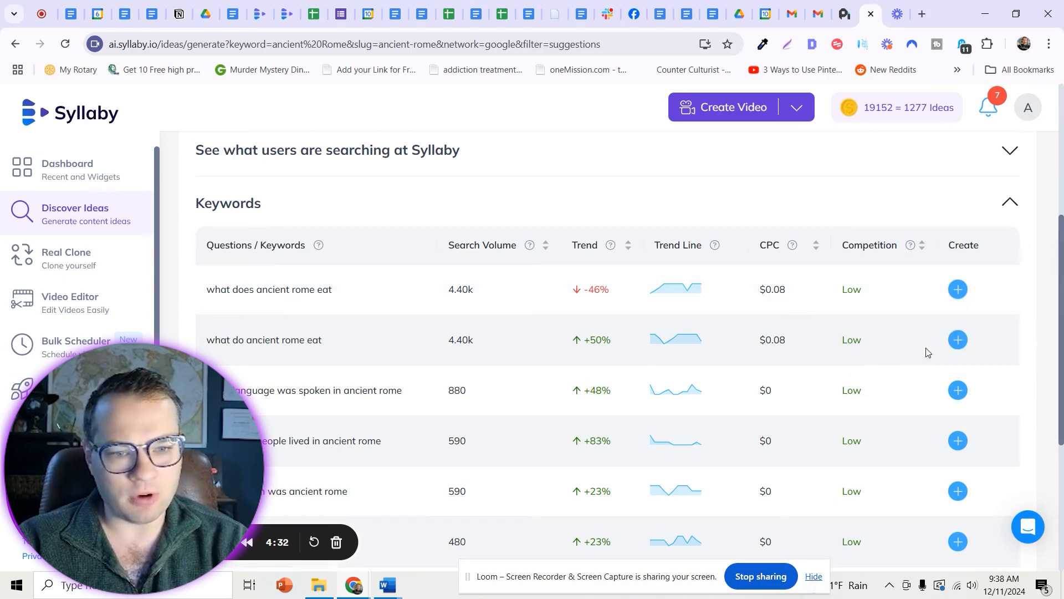
{"action": "left_click", "coordinate": [957, 339]}
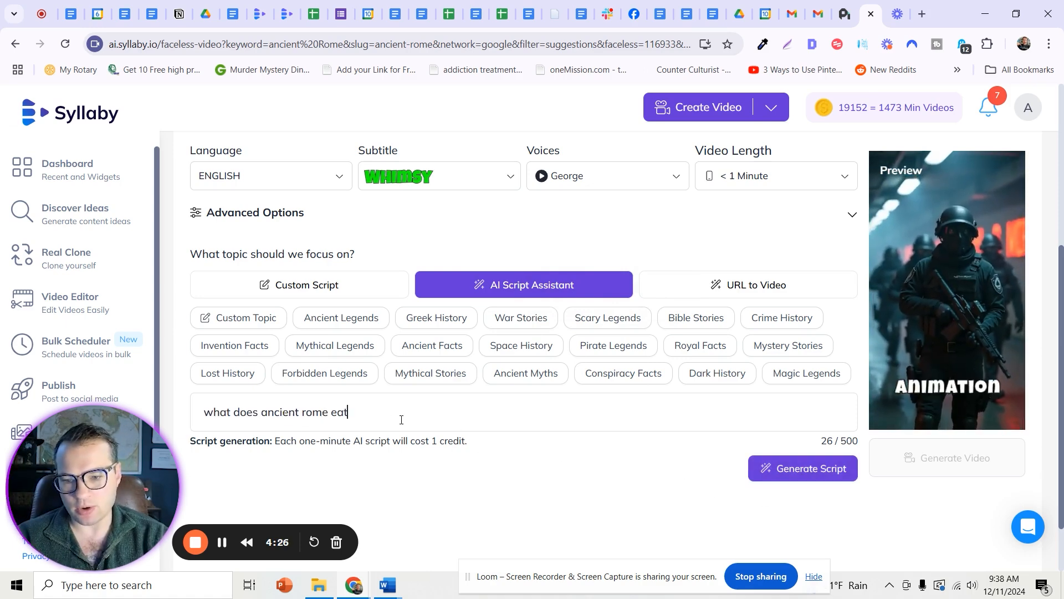
Add instructions to write from a Roman historian's perspective at a 5th grade reading level.
{"action": "type", "text": "."}
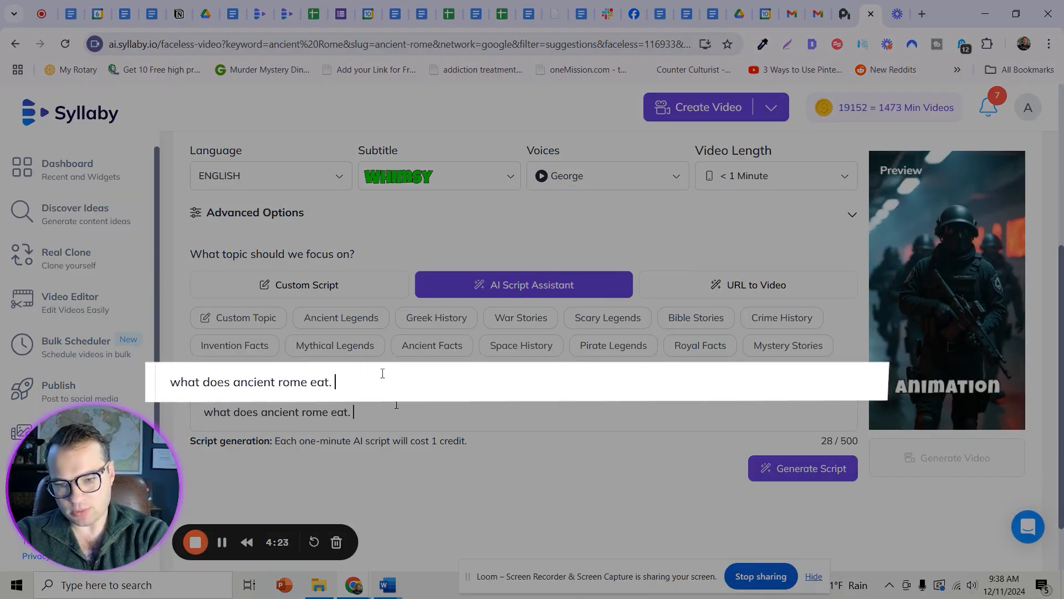
{"action": "type", "text": "Write"}
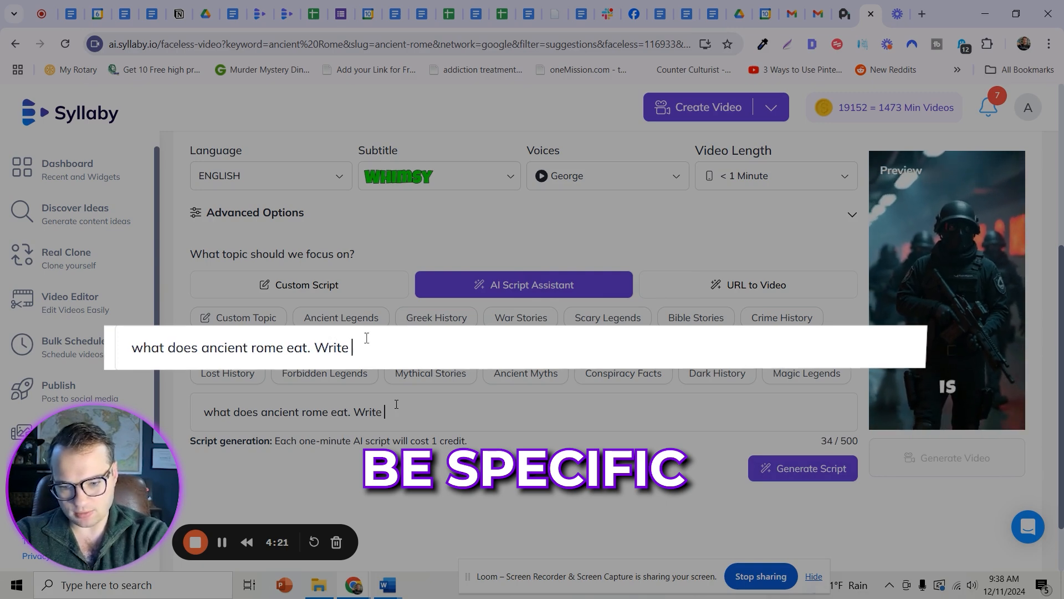
{"action": "type", "text": "from the perspective of an ancient Roman"}
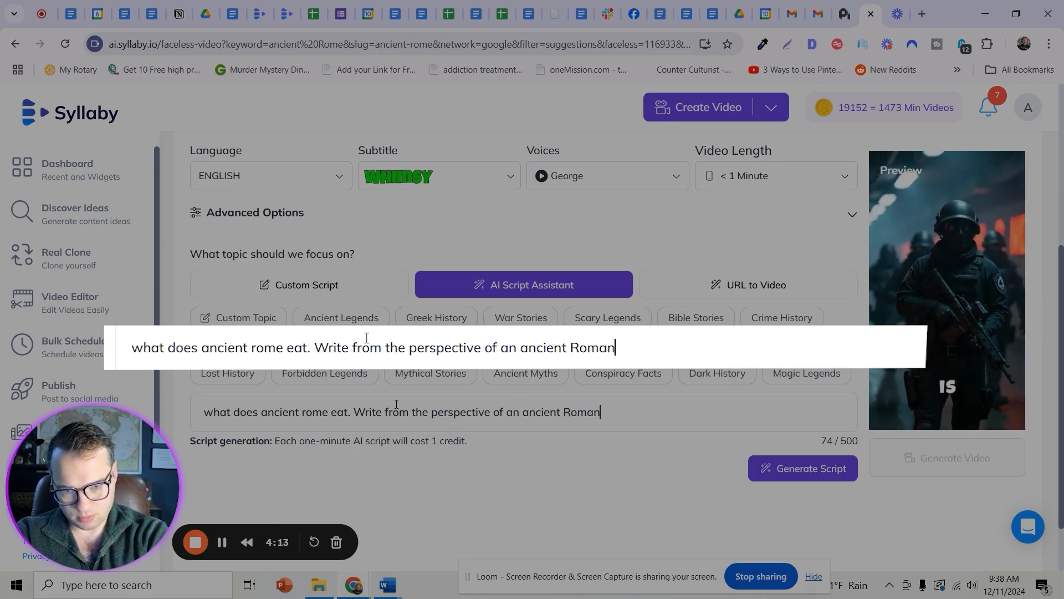
{"action": "type", "text": "Histor"}
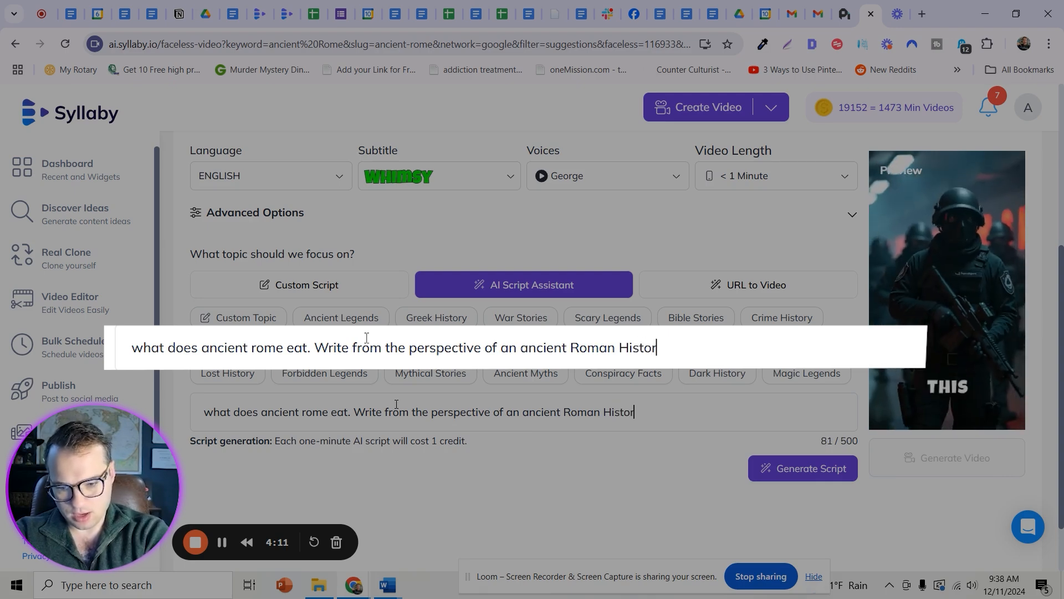
{"action": "type", "text": "ian. Write at a 5th"}
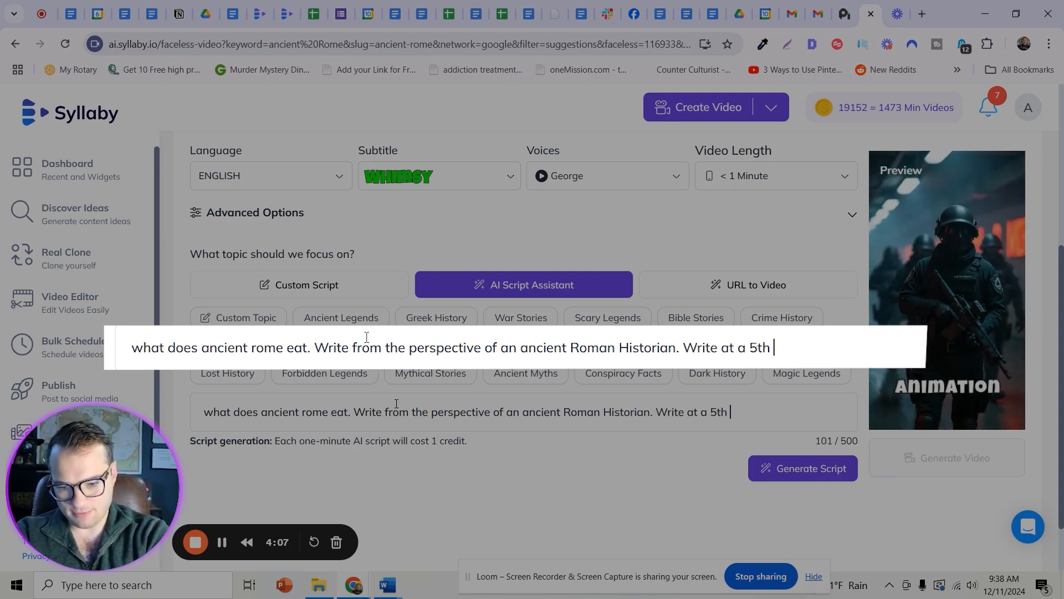
{"action": "type", "text": "grade reading"}
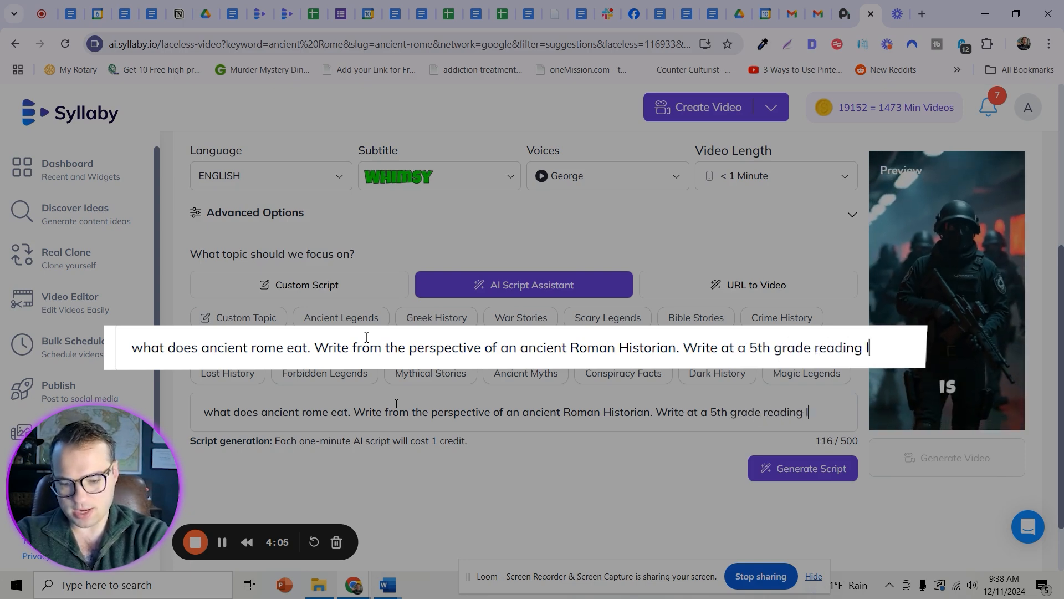
{"action": "type", "text": "level."}
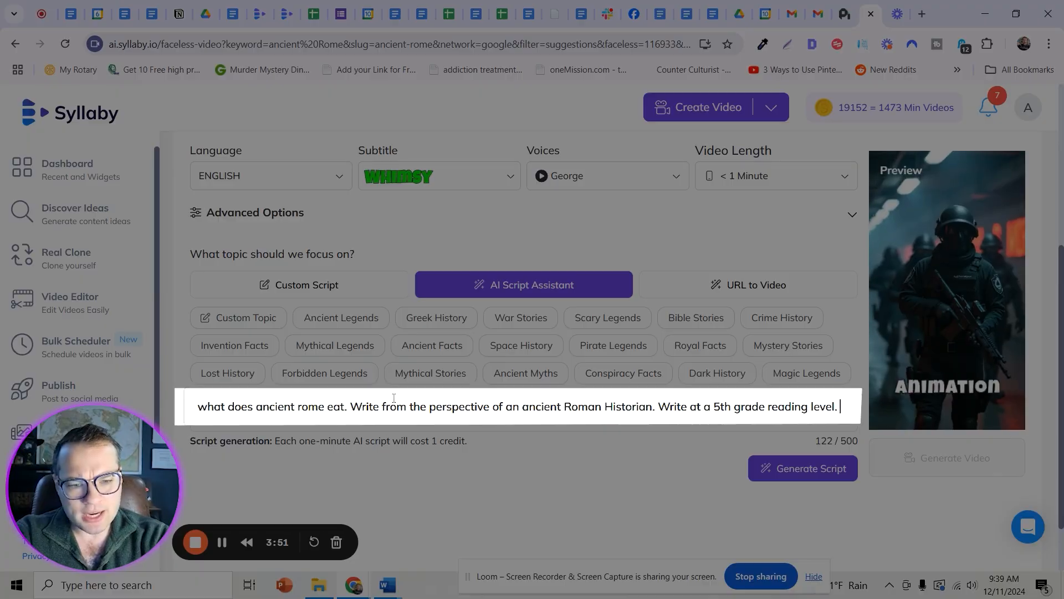
Add a specific ending call to action asking viewers to subscribe for more history.
{"action": "type", "text": "have a"}
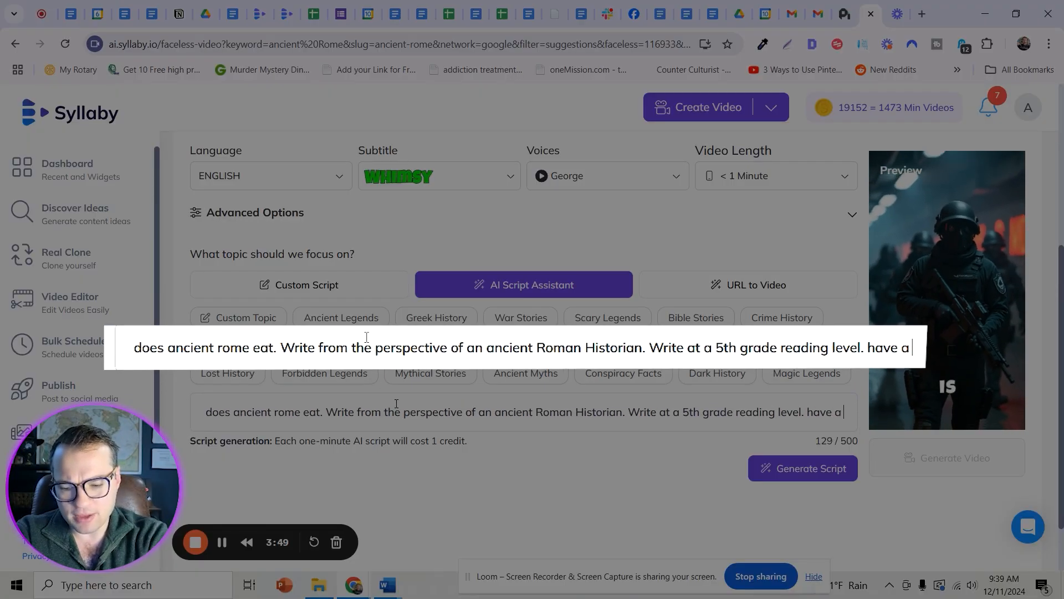
{"action": "type", "text": "specific"}
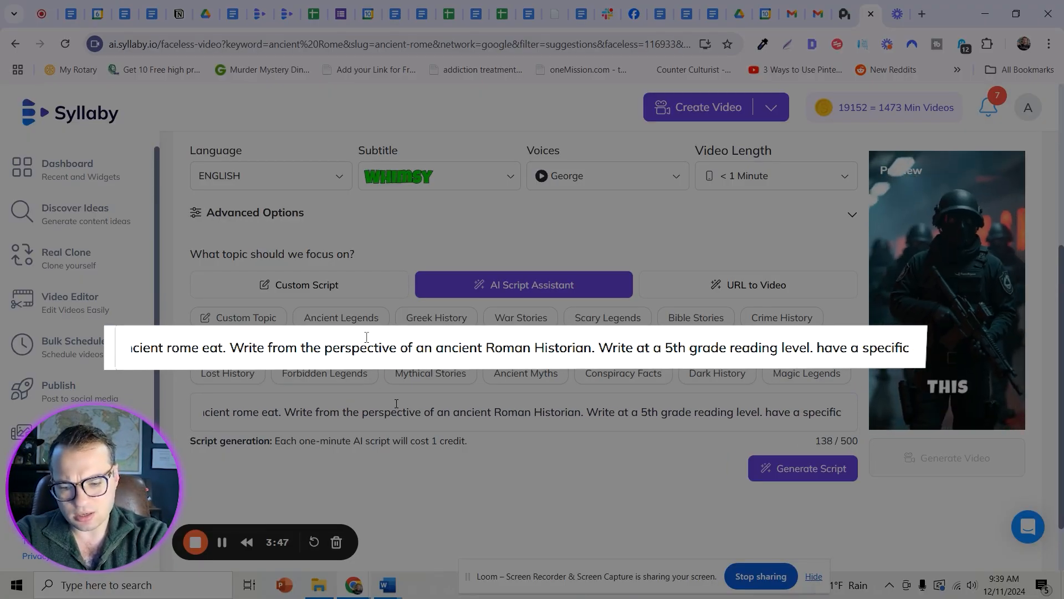
{"action": "type", "text": "ending"}
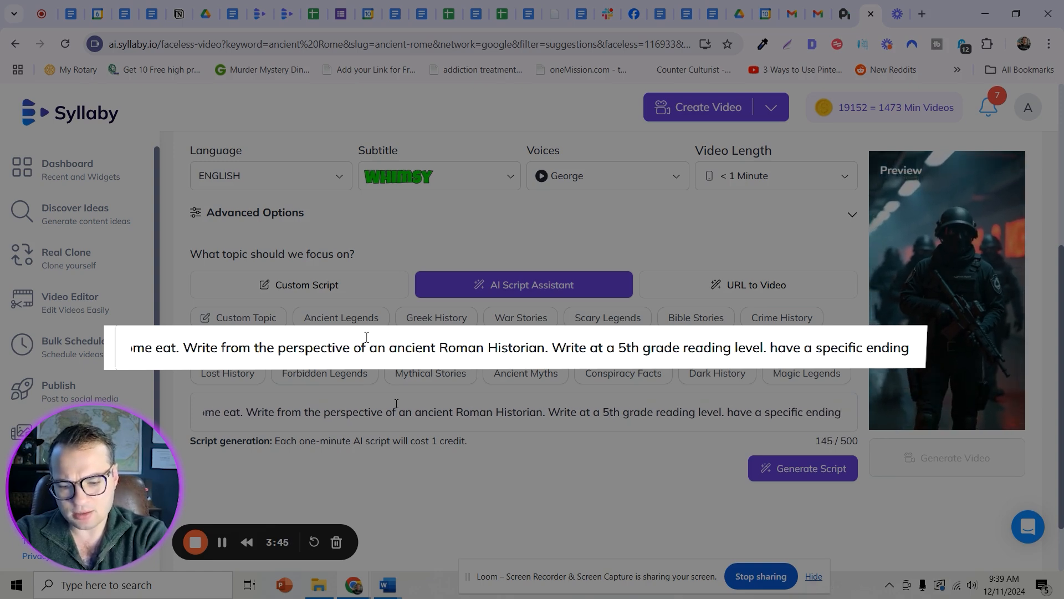
{"action": "type", "text": "call to action"}
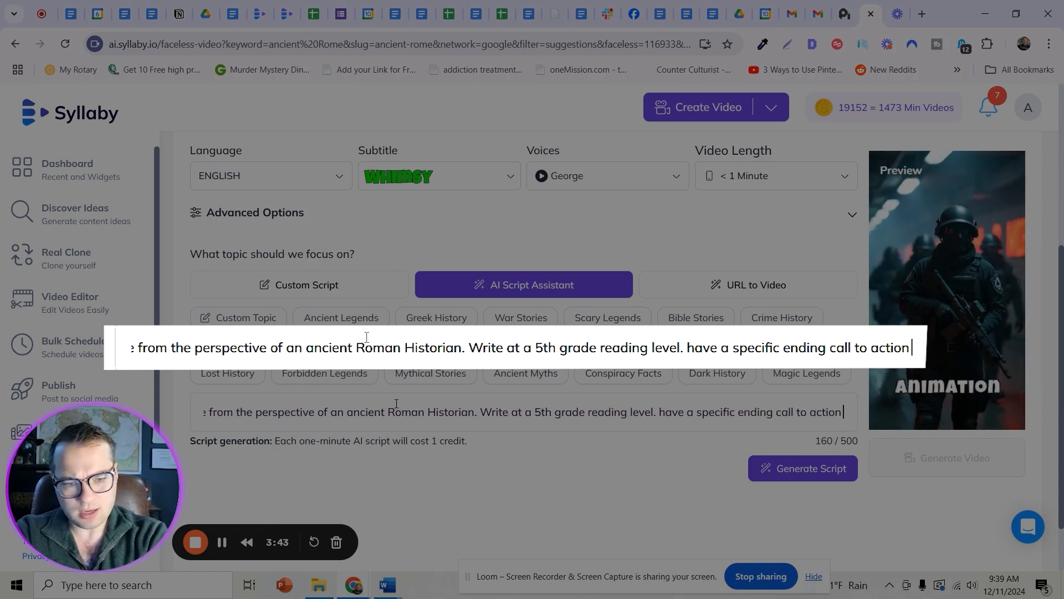
{"action": "type", "text": "that"}
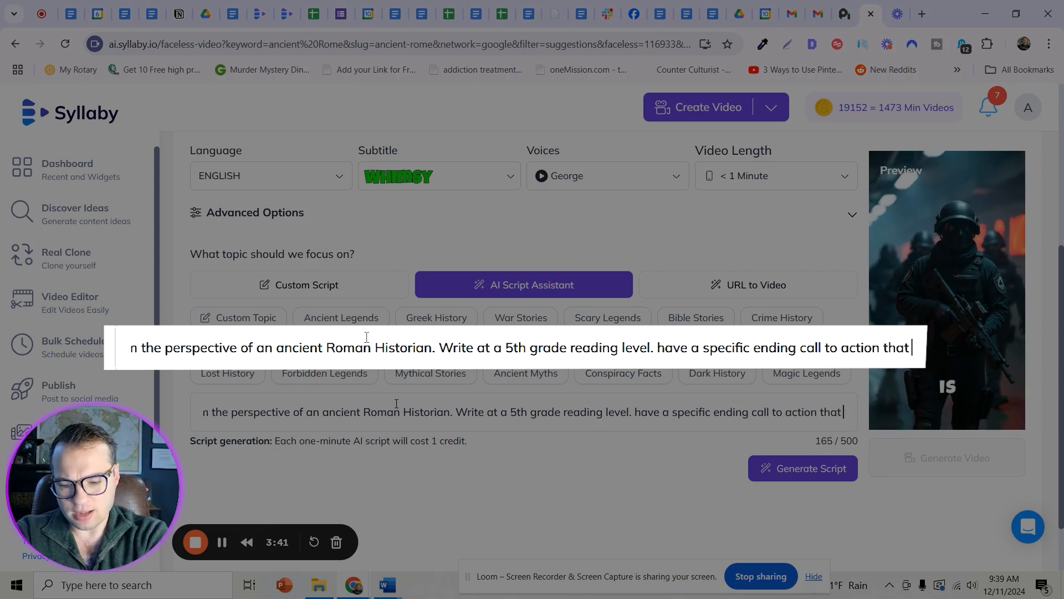
{"action": "type", "text": "says \"Subscribe if you love ancien"}
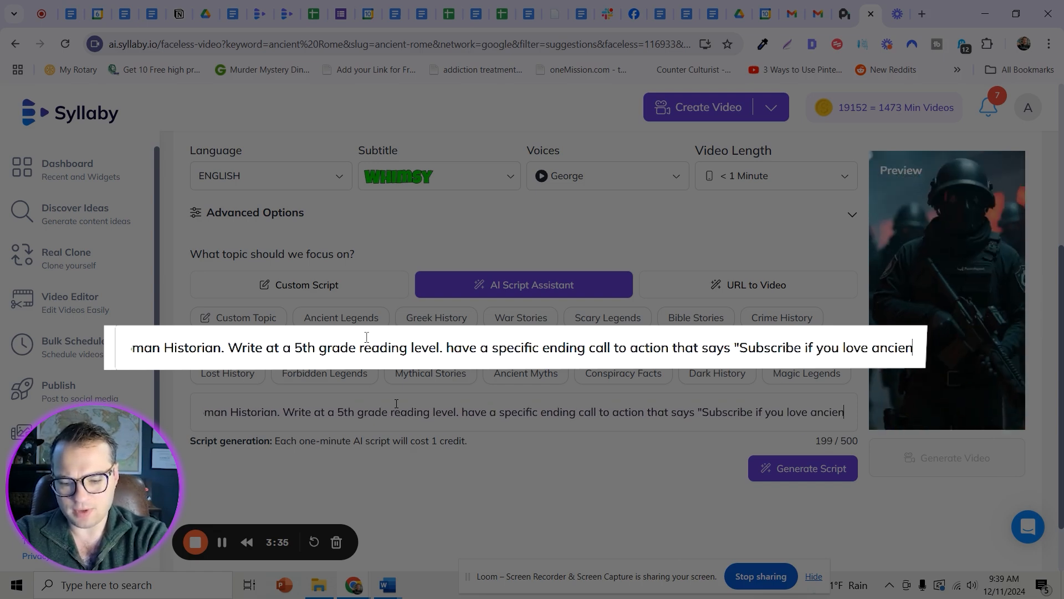
{"action": "type", "text": "history!\""}
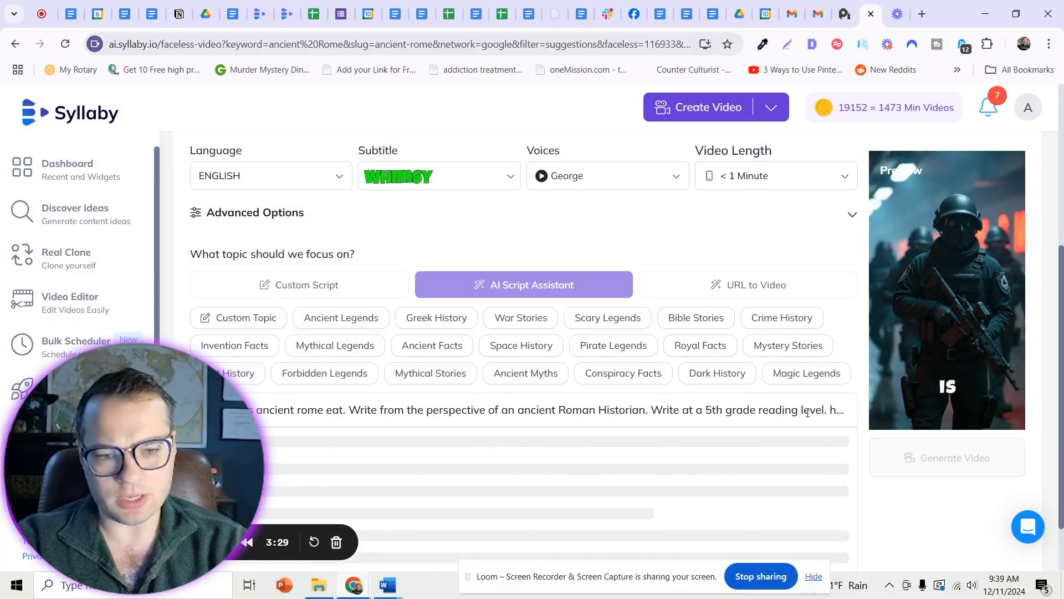
{"action": "mouse_move", "coordinate": [806, 373]}
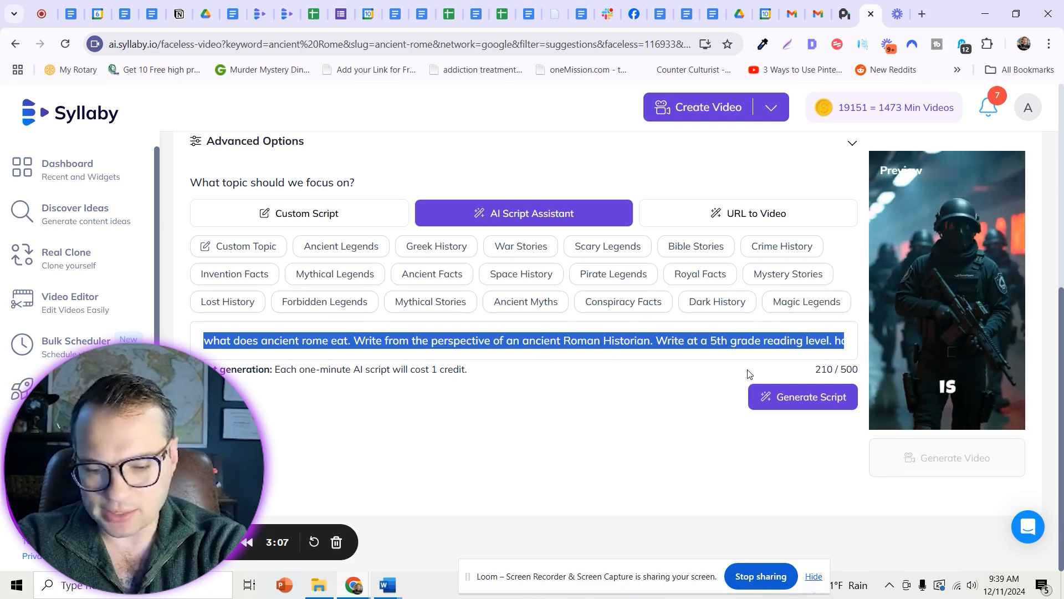
Replace the topic with a request for the top 3 Bible-confirmed facts and an exact opening line.
{"action": "type", "text": "top"}
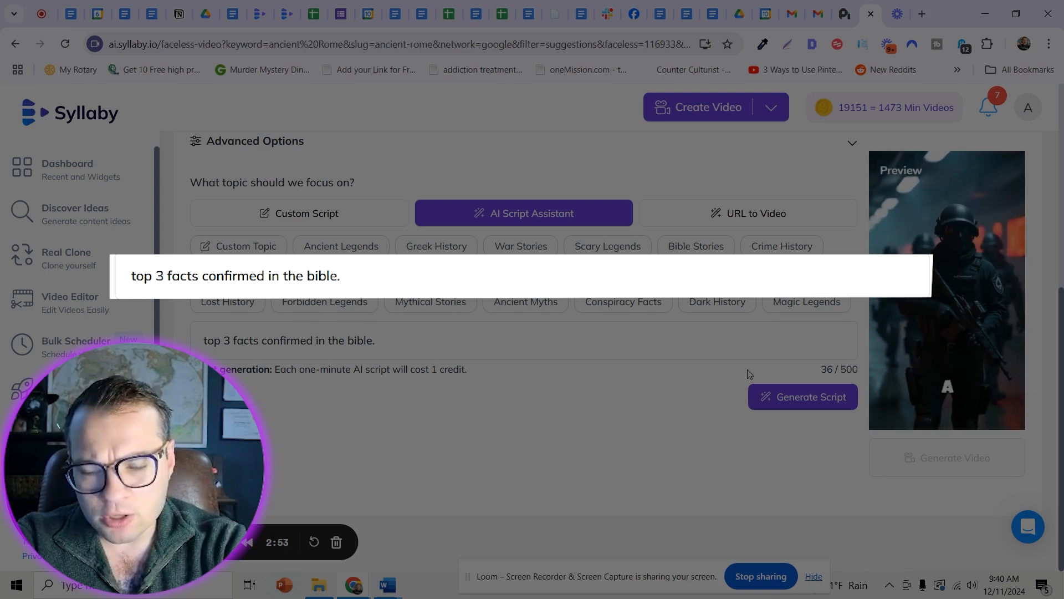
{"action": "type", "text": "That"}
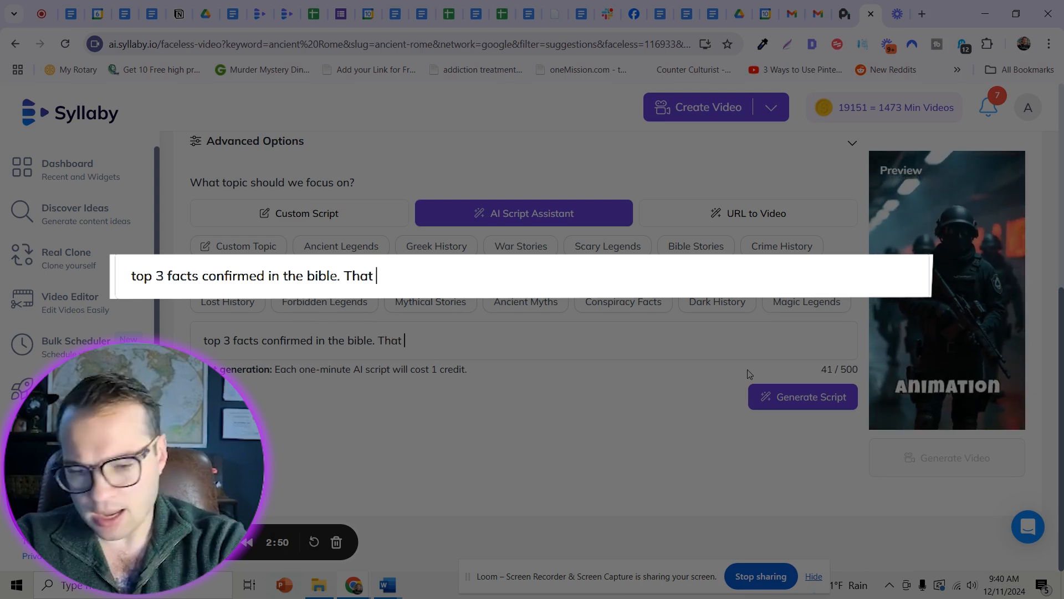
{"action": "type", "text": "should be the"}
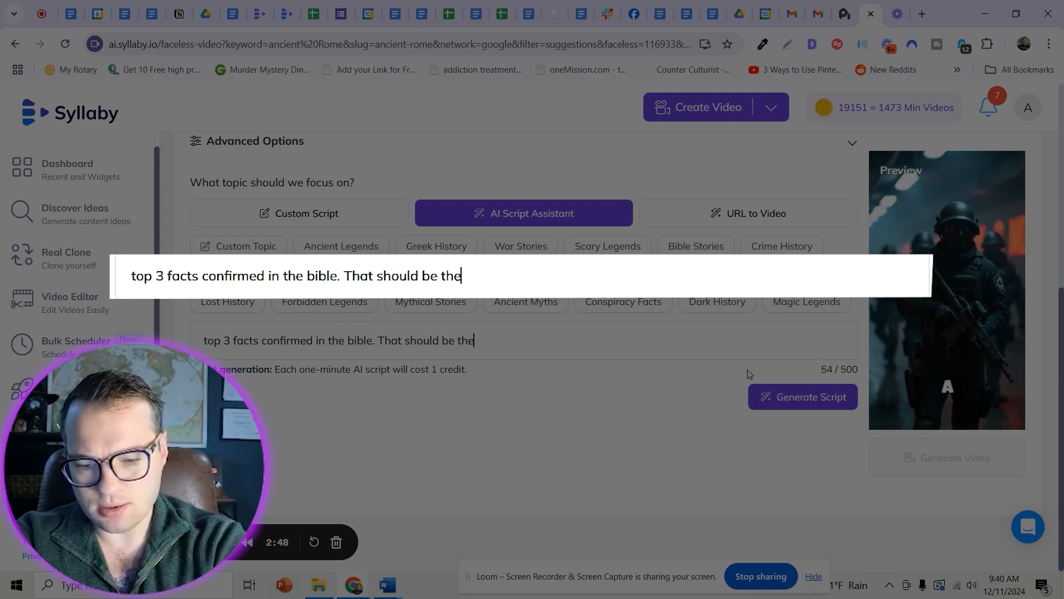
{"action": "type", "text": "exact opening line."}
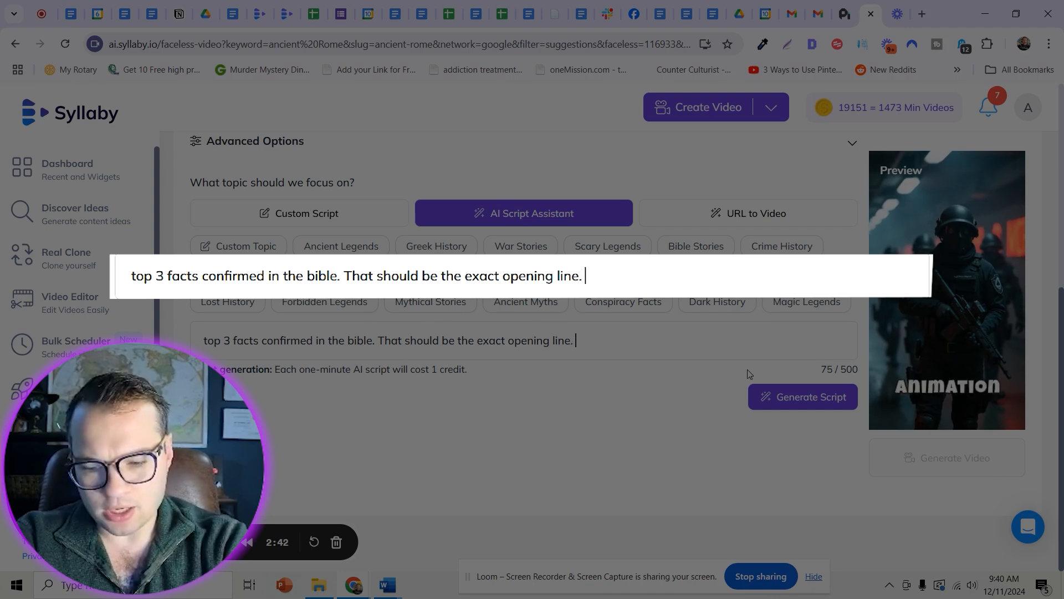
Exclude the flood, crucifixion and Dead Sea Scrolls, fix the spelling, and generate the script.
{"action": "type", "text": "Don't ment"}
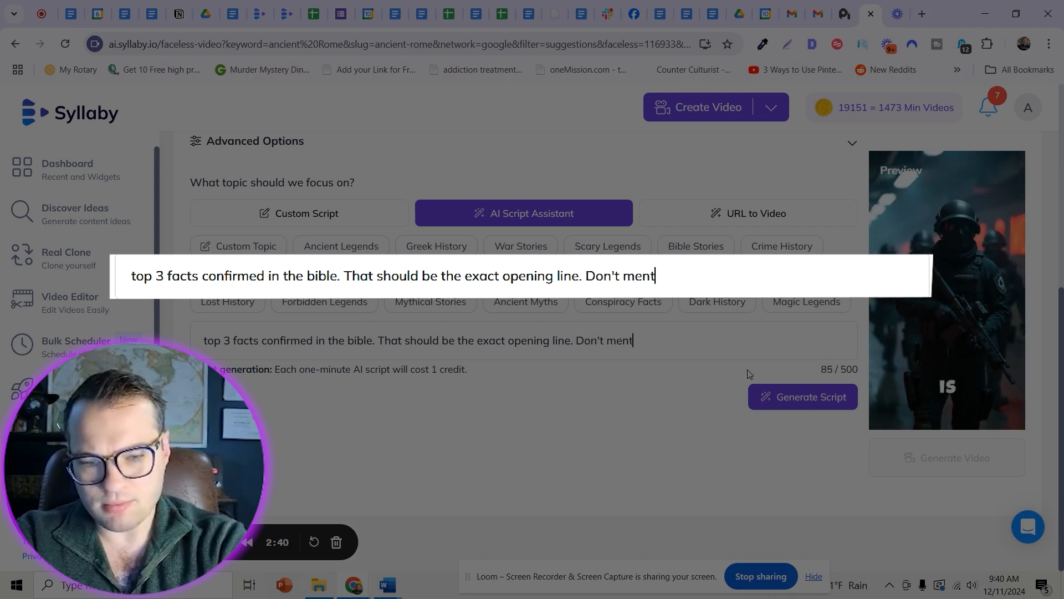
{"action": "type", "text": "ion"}
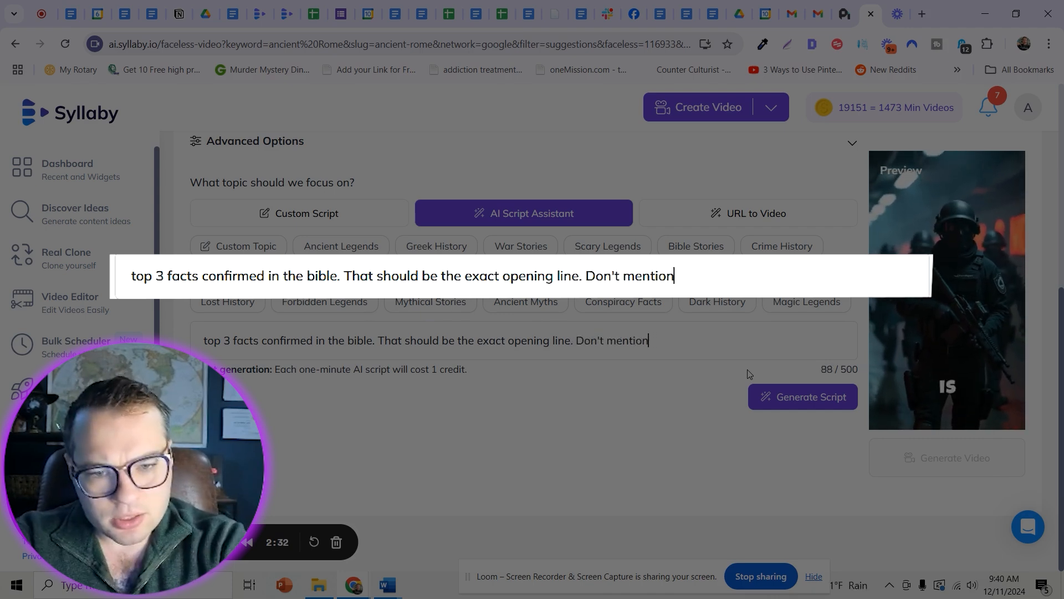
{"action": "type", "text": ": The"}
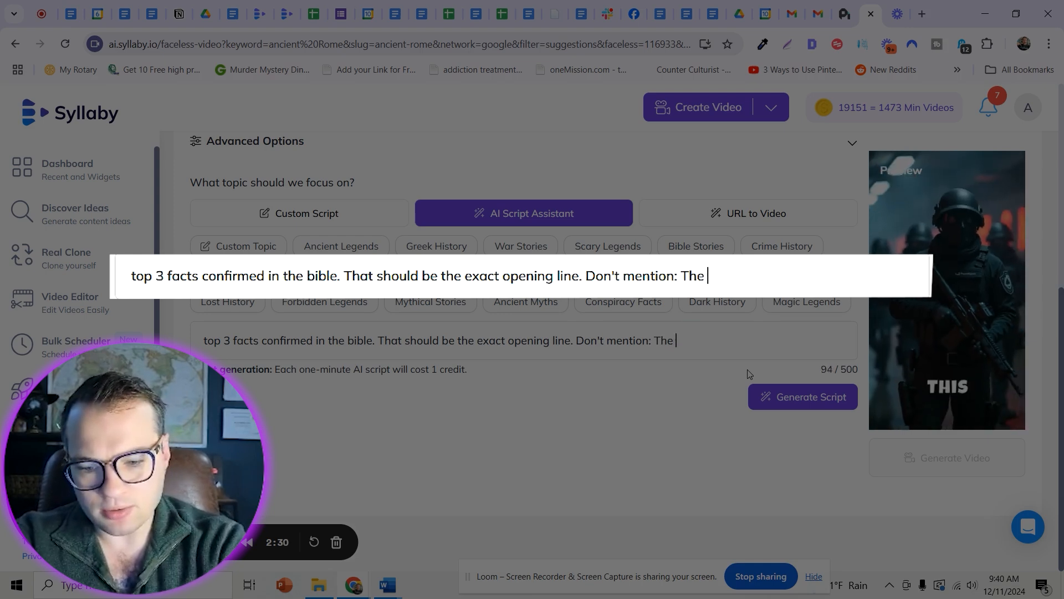
{"action": "type", "text": "flood, the crusifixtion,"}
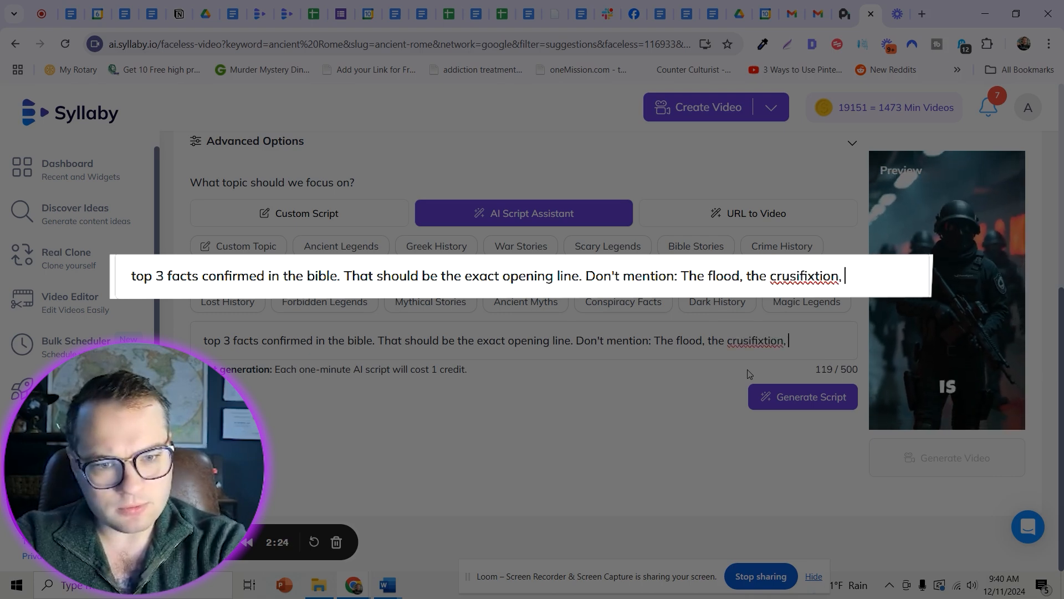
{"action": "right_click", "coordinate": [801, 275]}
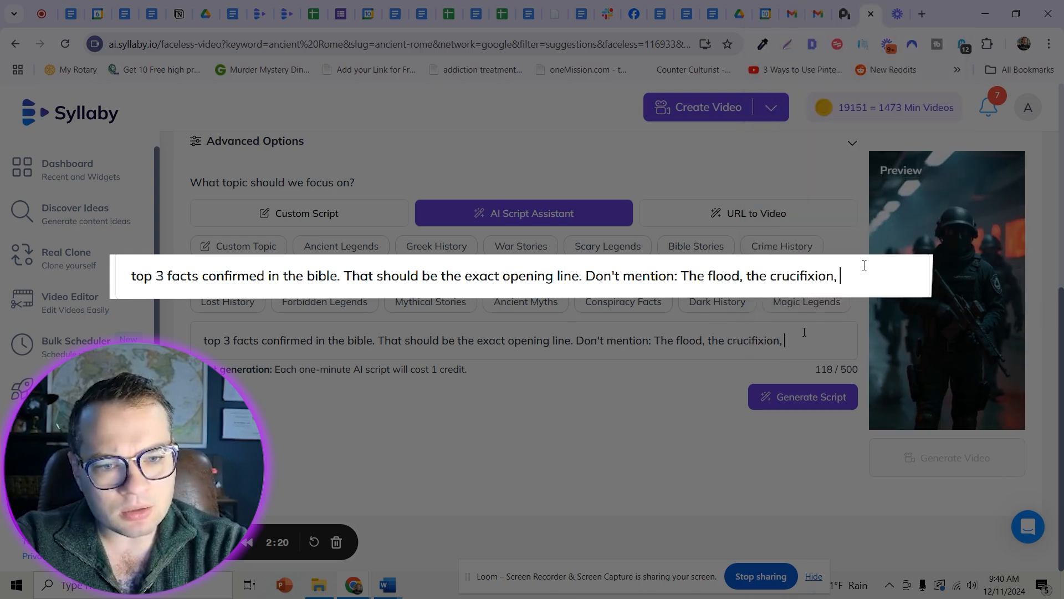
{"action": "type", "text": "the dead sea scrolls,"}
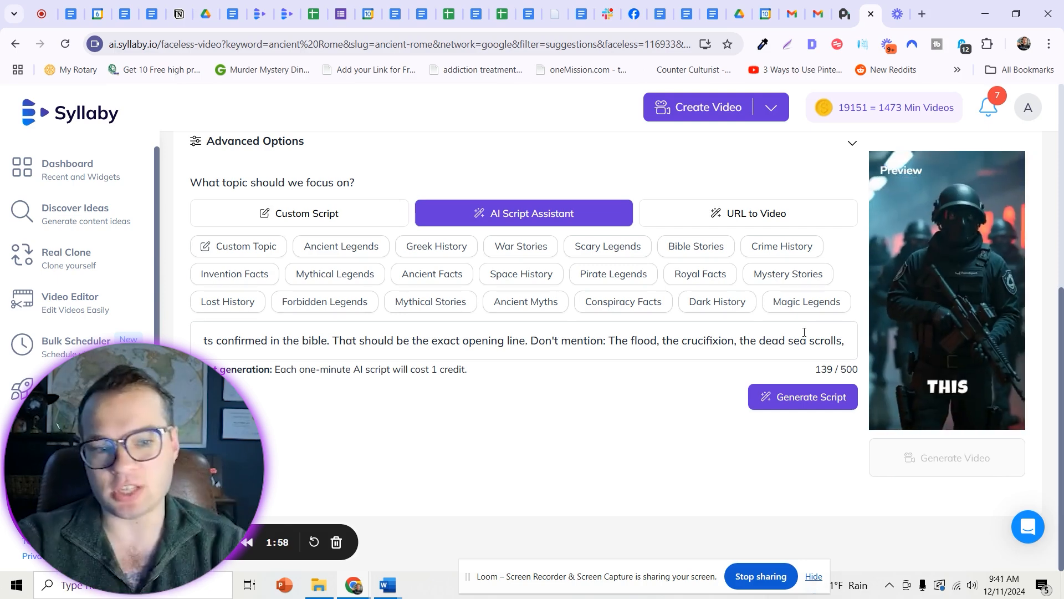
{"action": "left_click", "coordinate": [802, 397]}
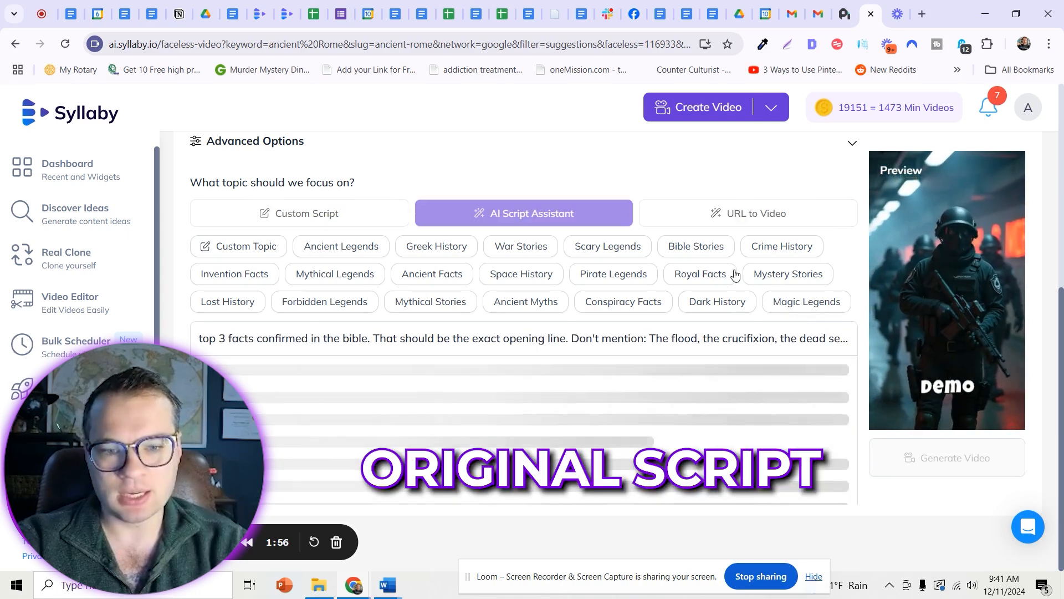